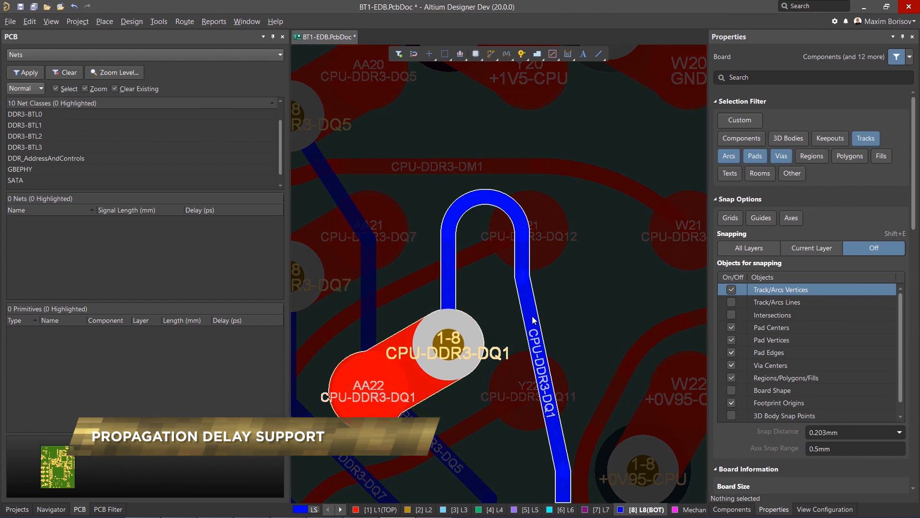
Show the DDR3-BTL0 class nets with signal lengths and Delay (ps) columns
{"action": "left_click", "coordinate": [521, 254]}
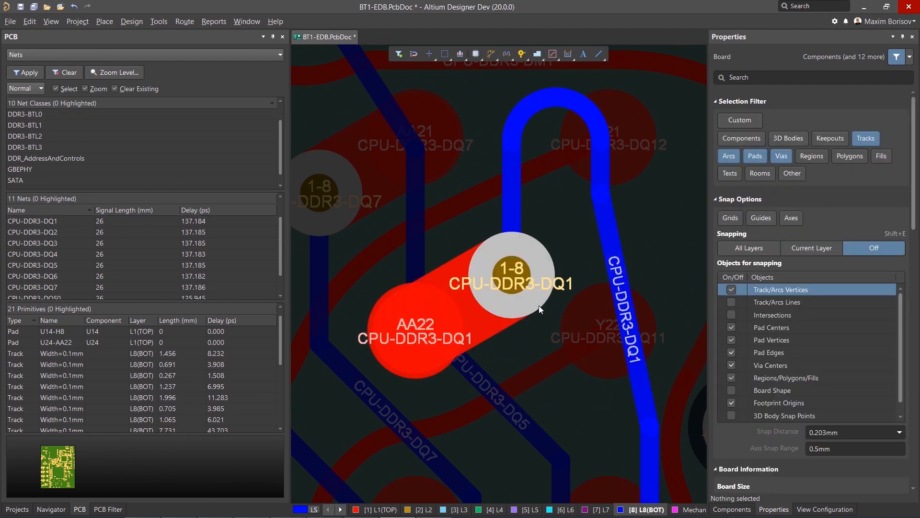
Set the CPU-DDR3-DQ1 via's propagation delay to 20ps
{"action": "left_click", "coordinate": [511, 276]}
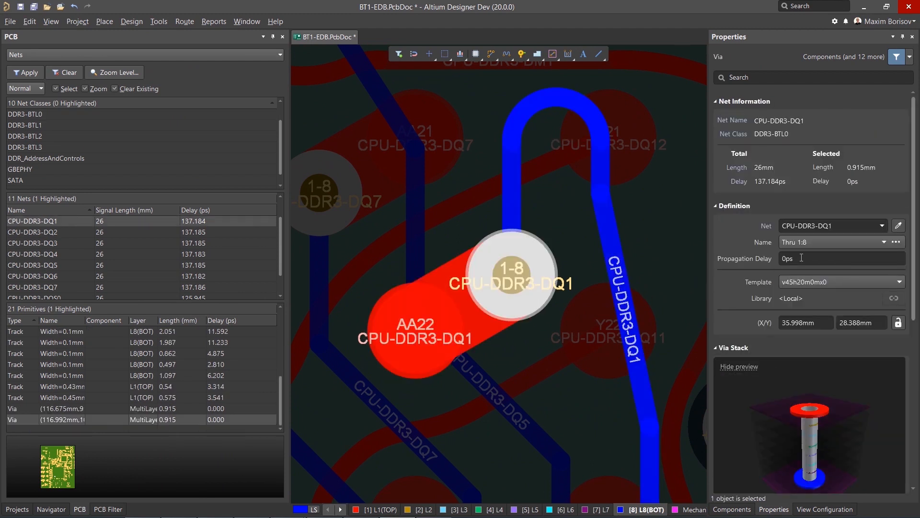
{"action": "type", "text": "20ps"}
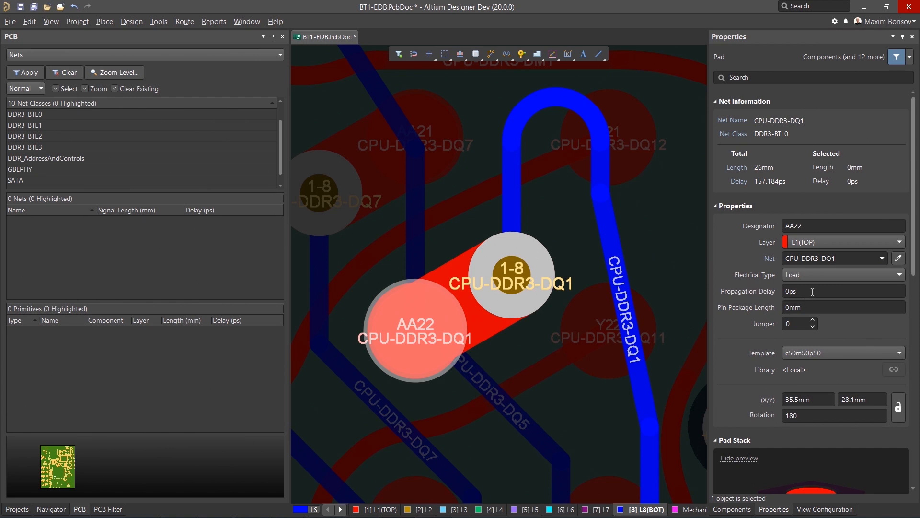
Enter 30 as pad AA22's propagation delay, then select net CPU-DDR3-DQ1 to check
{"action": "type", "text": "30"}
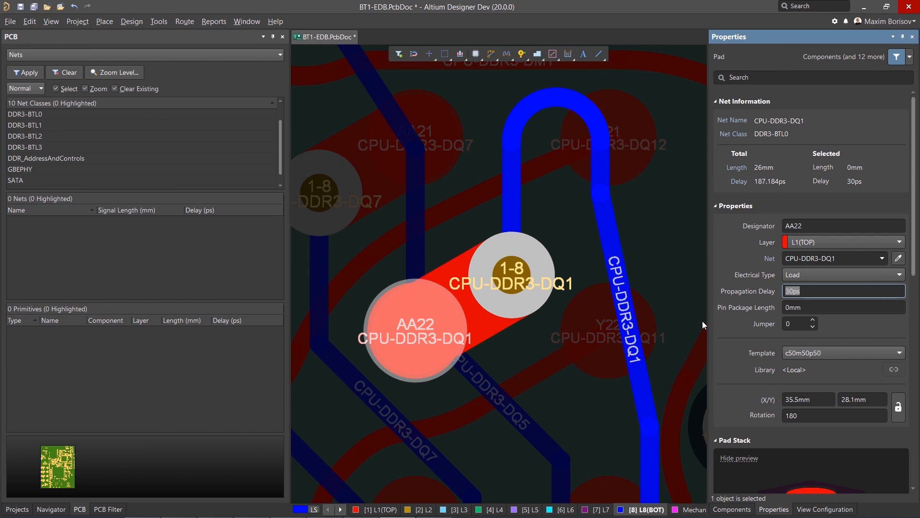
{"action": "right_click", "coordinate": [526, 337]}
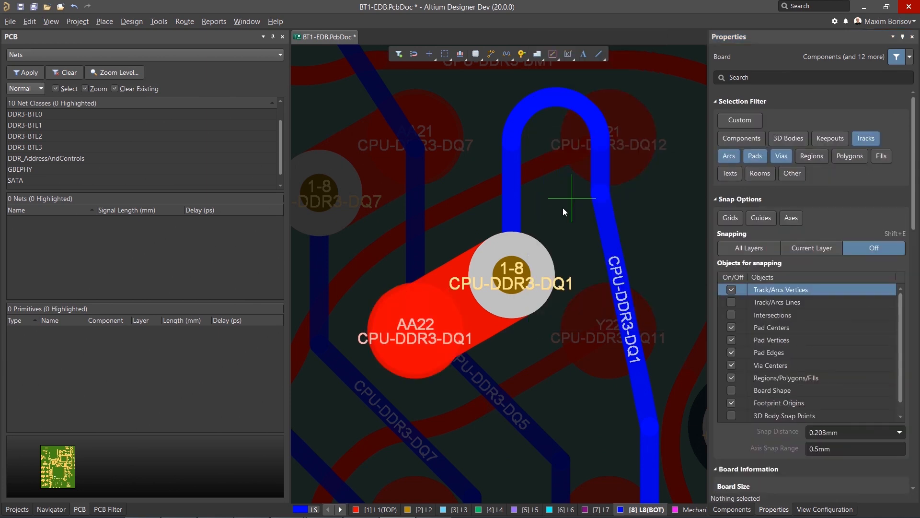
{"action": "left_click", "coordinate": [511, 270]}
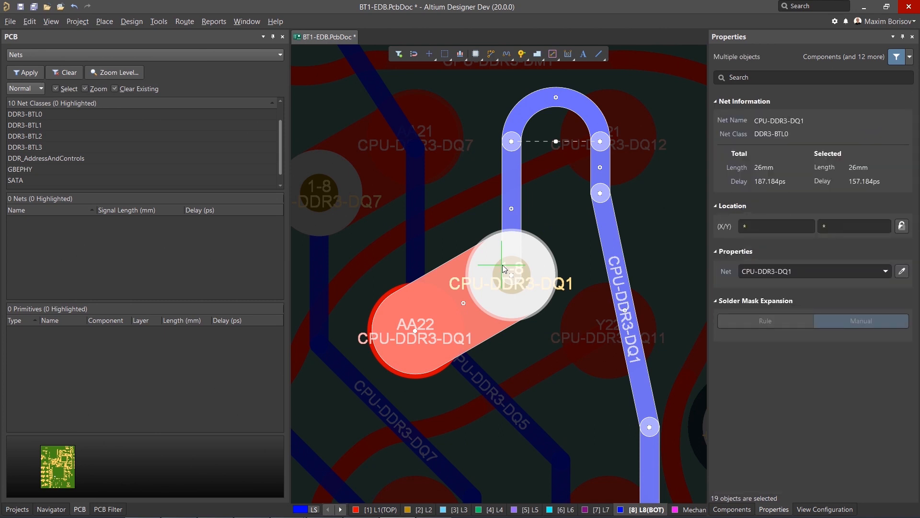